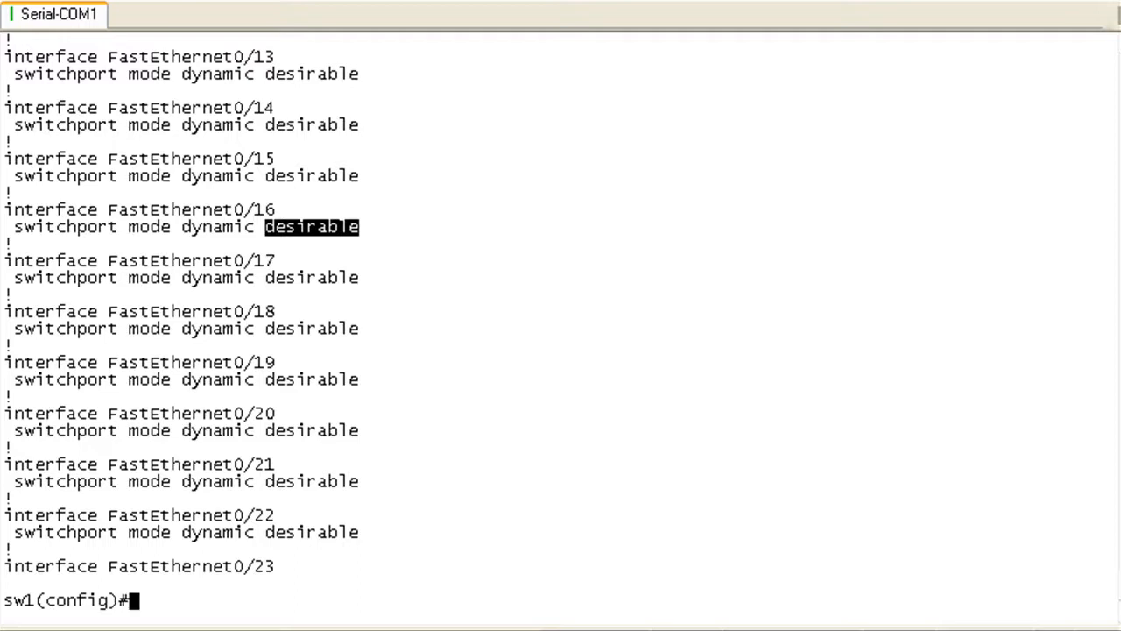
# Enter interface-range configuration mode for FastEthernet 0/2 through 0/13 with 'interface range f0/2 - 13'
pyautogui.write('int')
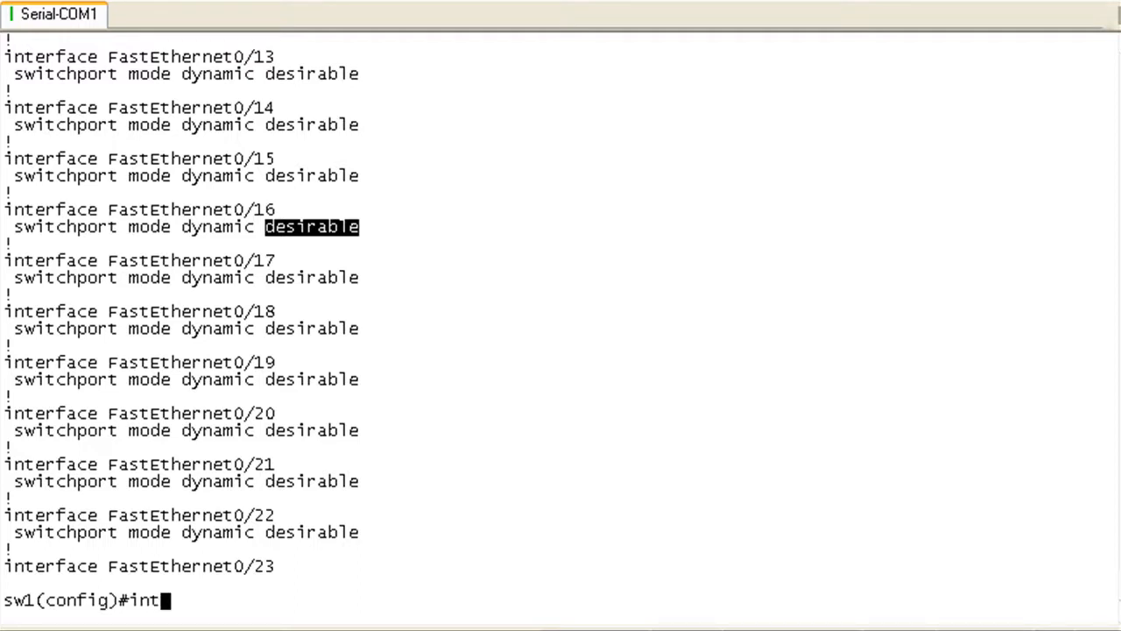
pyautogui.write('erface')
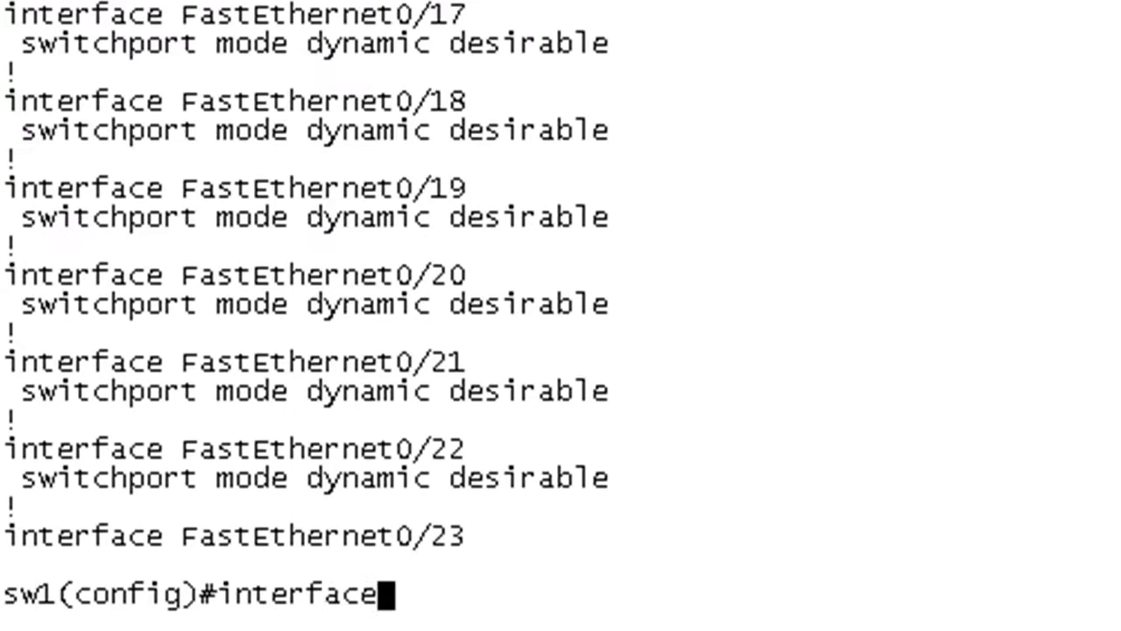
pyautogui.write('range f')
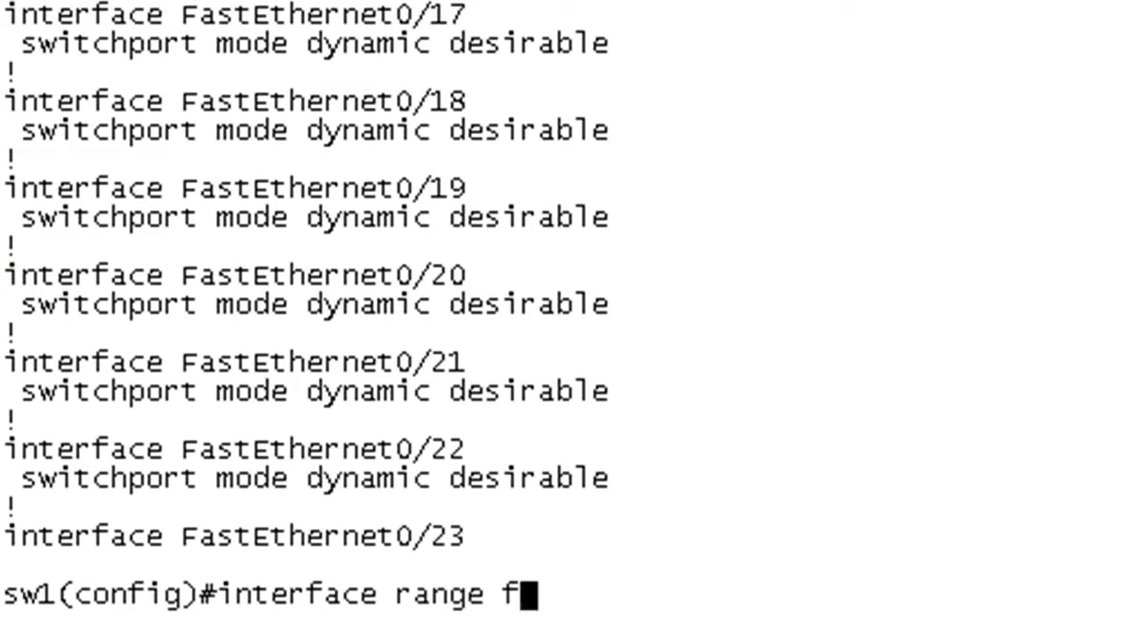
pyautogui.write('0/2')
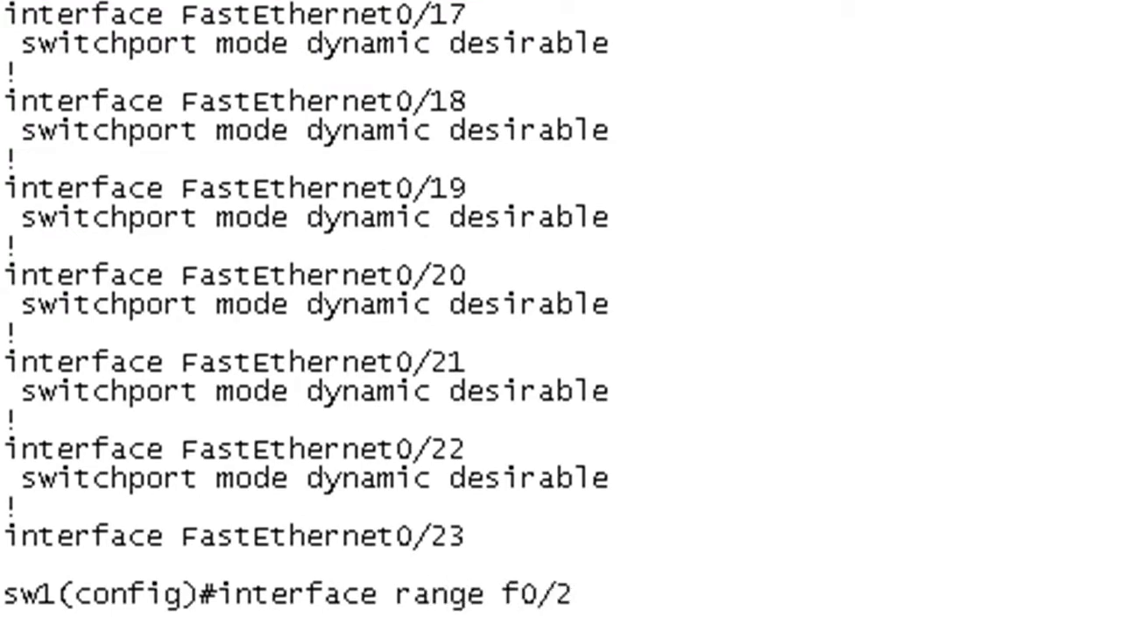
pyautogui.write('- 13')
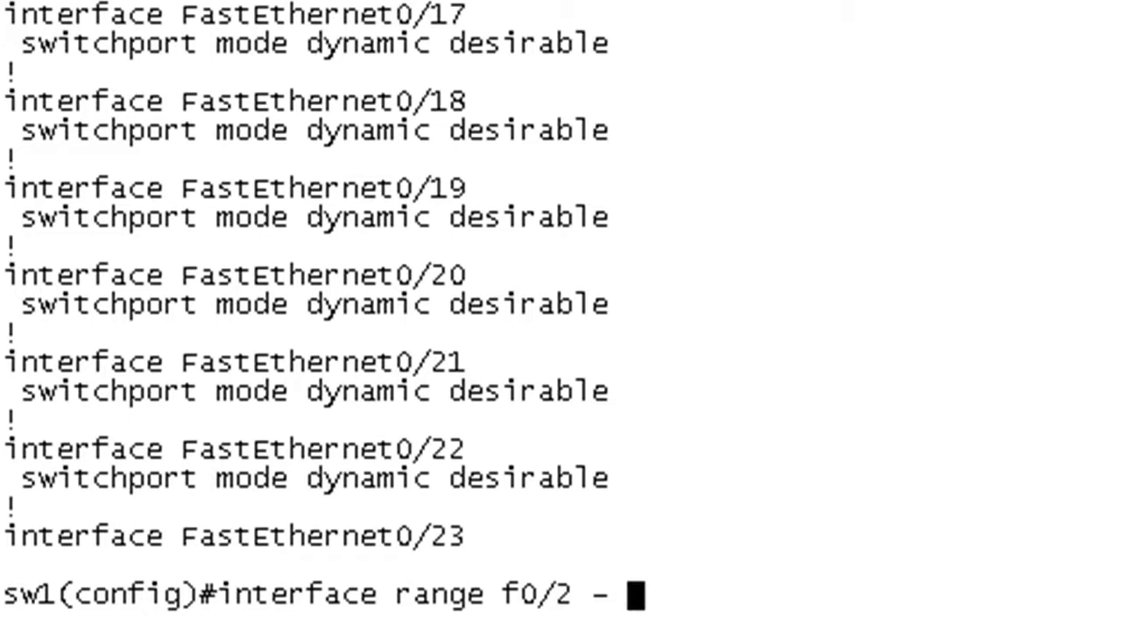
pyautogui.press('BackSpace')
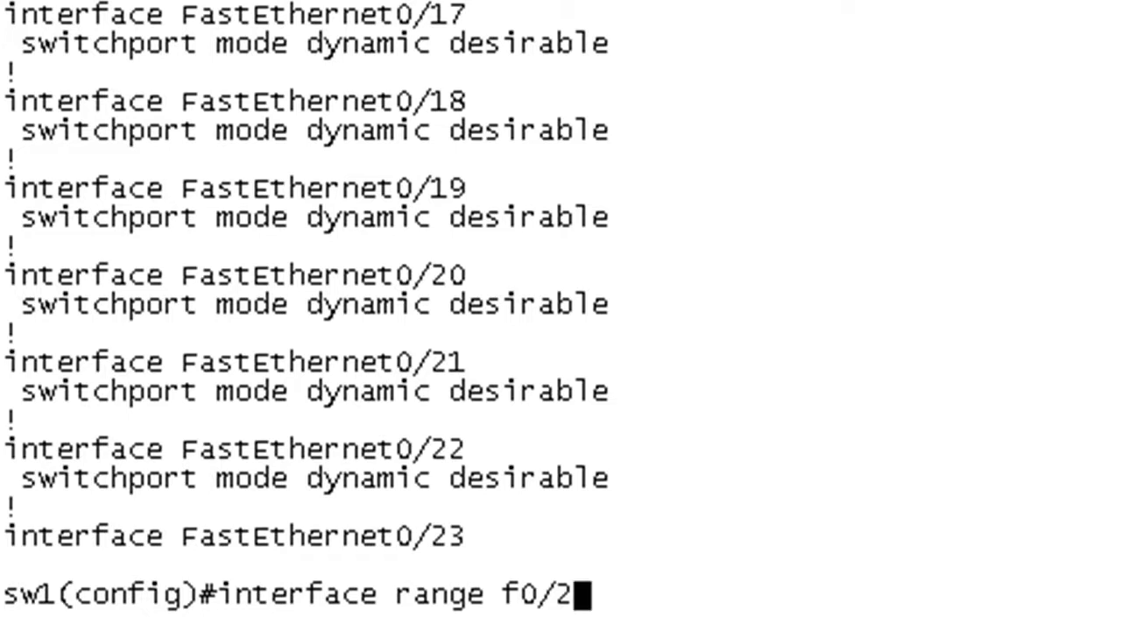
pyautogui.write('- 13')
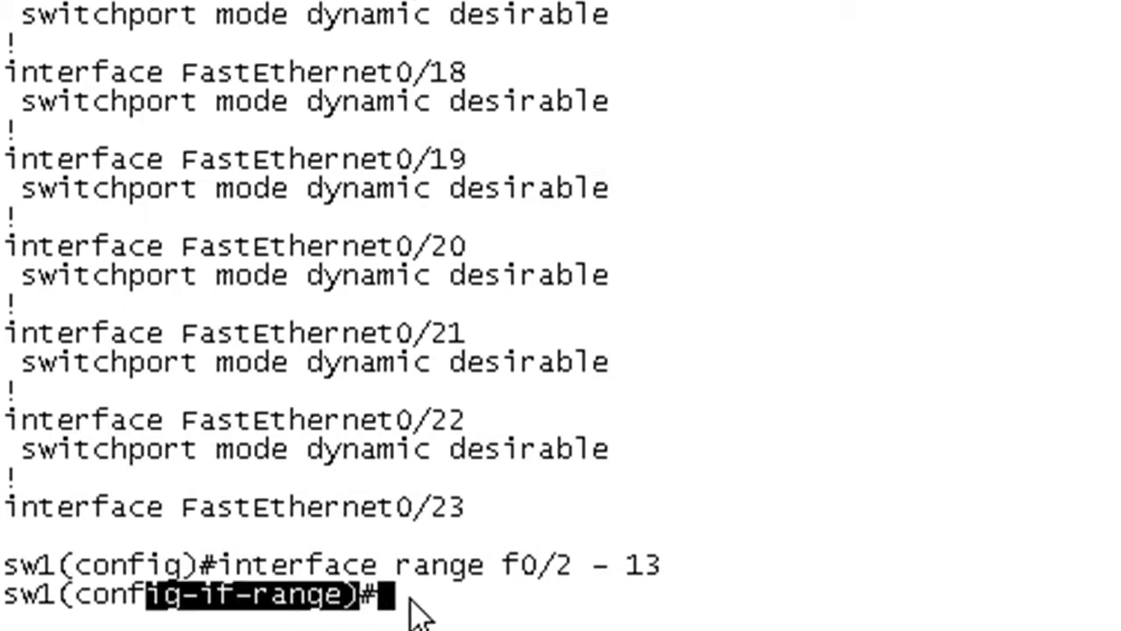
# Make the range host access ports in VLAN 666, noting the message that VLAN 666 was created
pyautogui.write('switc')
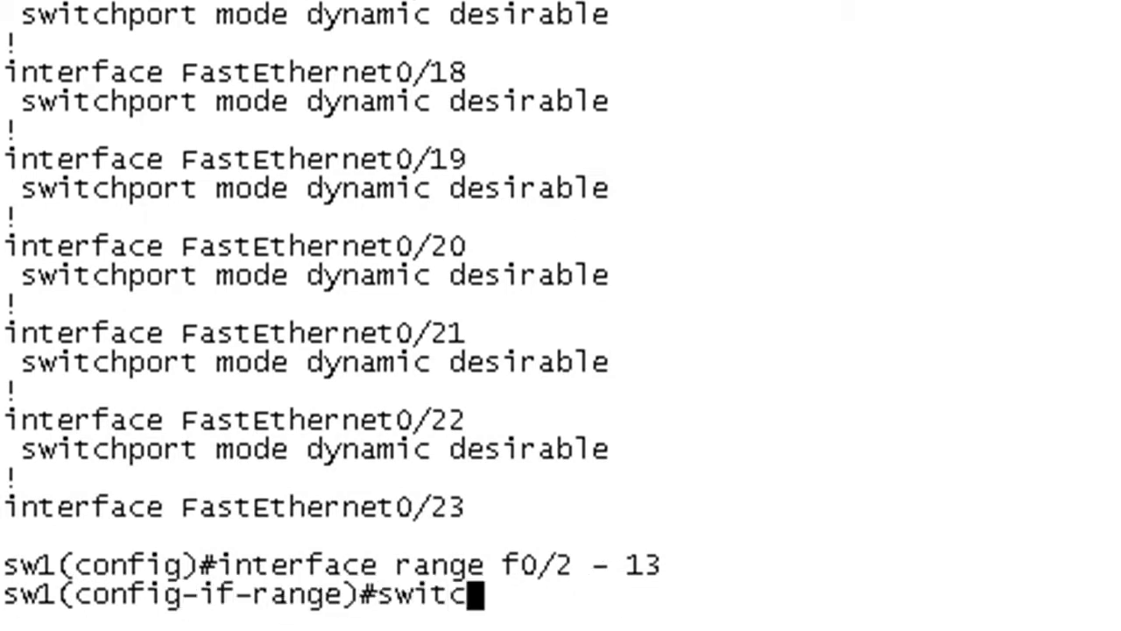
pyautogui.write('hport host')
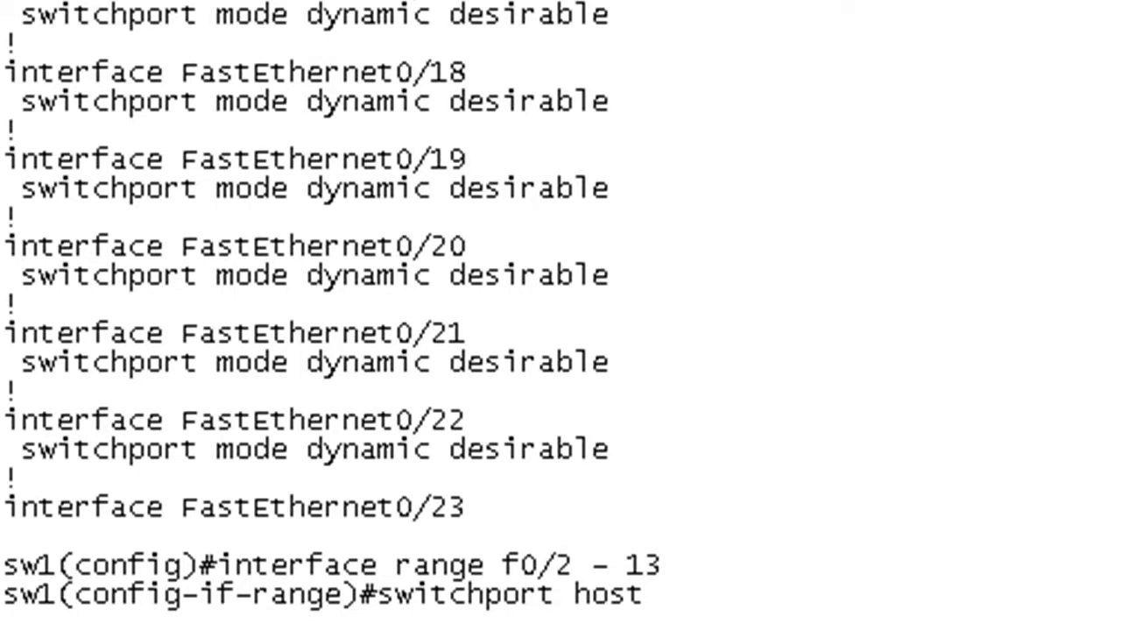
pyautogui.press('Enter')
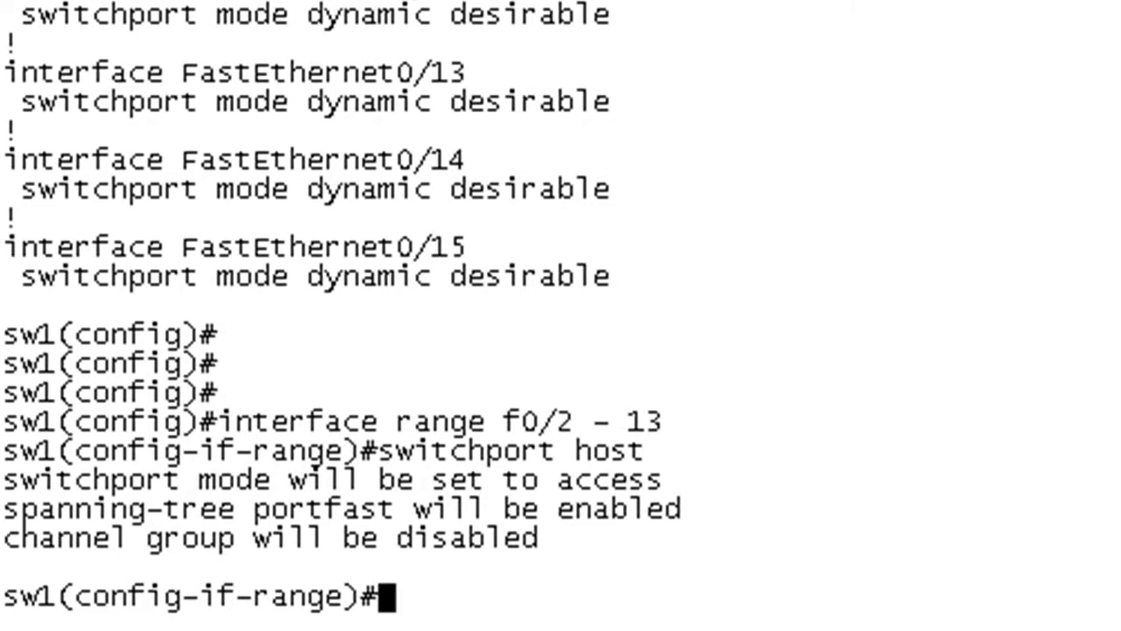
pyautogui.write('swi acc vlan 666')
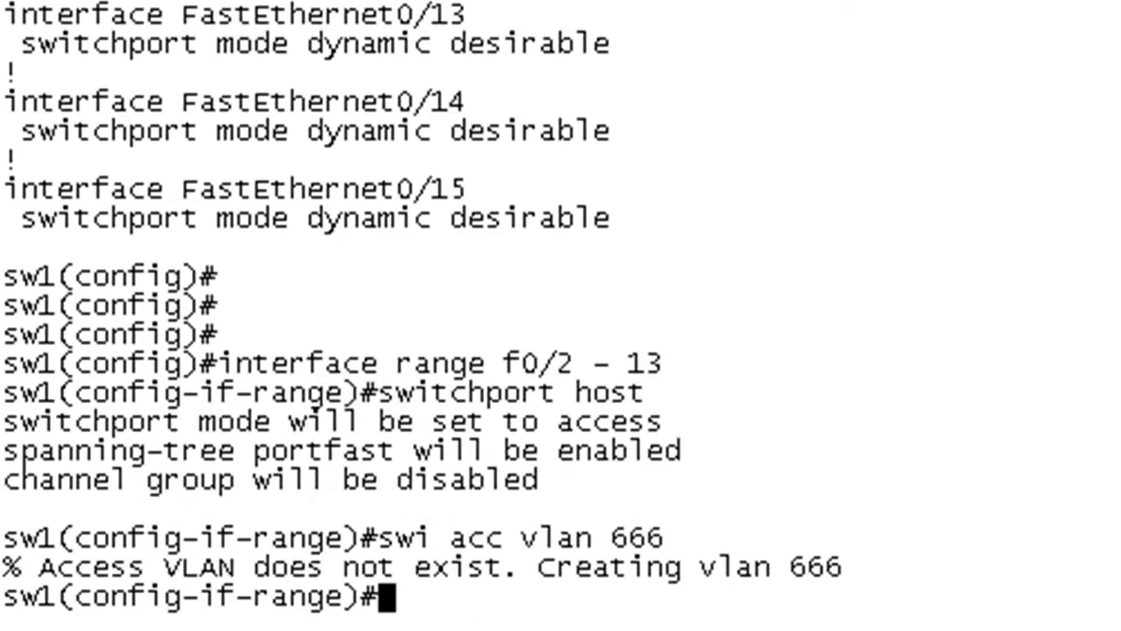
pyautogui.moveTo(9, 568); pyautogui.dragTo(841, 568)
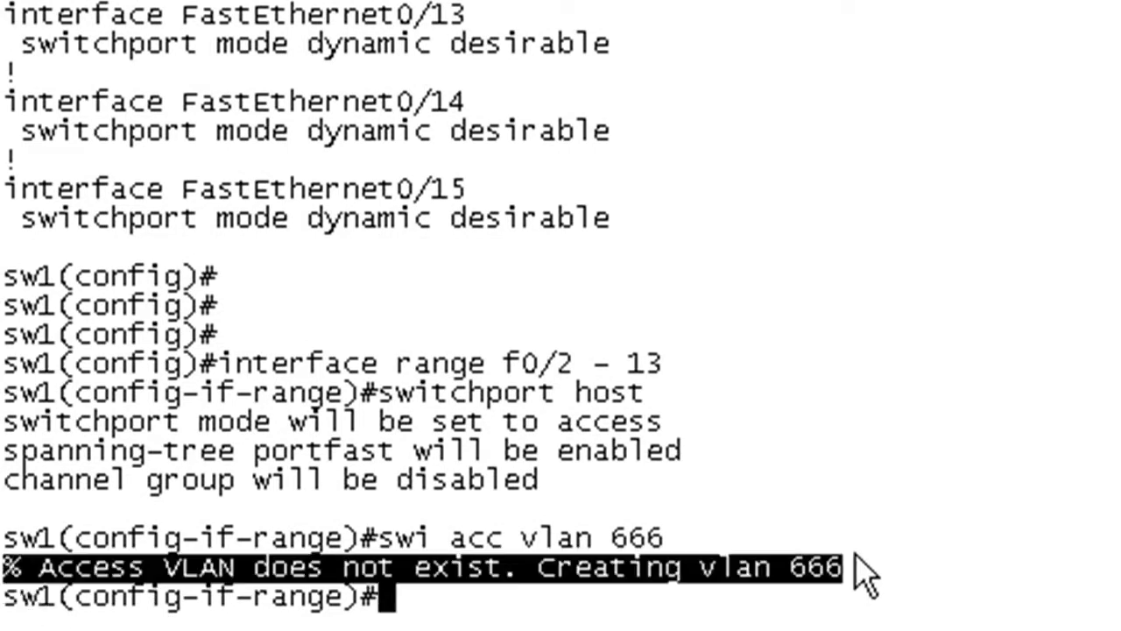
pyautogui.moveTo(687, 609)
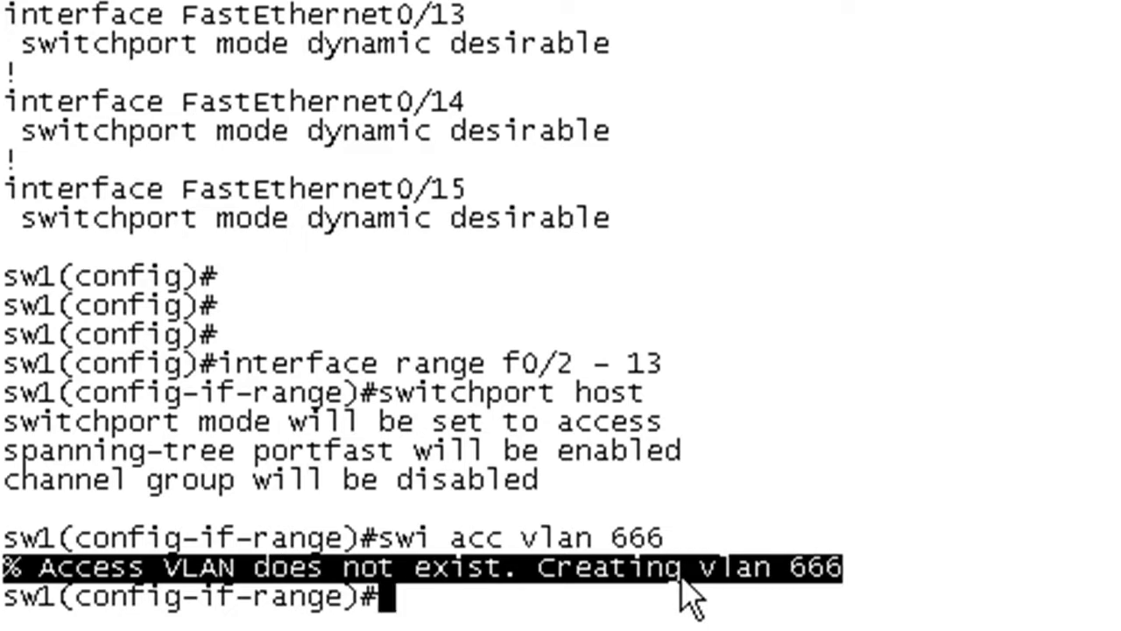
# Describe the ports as 'THIS IS A PORT' and exit back to global configuration
pyautogui.write('desc THIS IS A PORT')
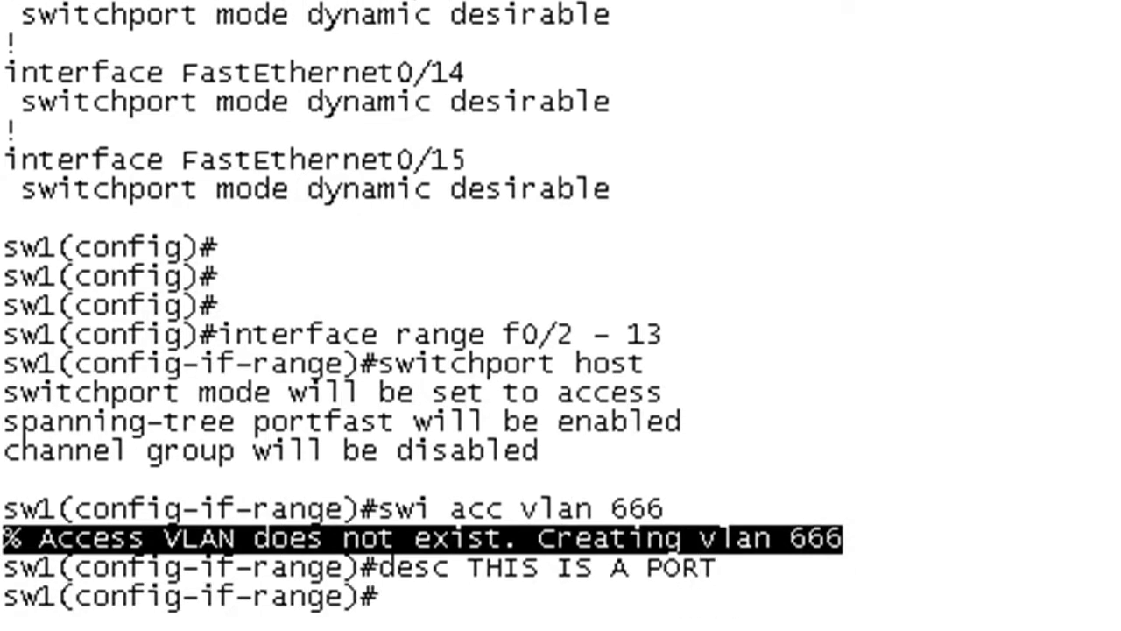
pyautogui.write('exit')
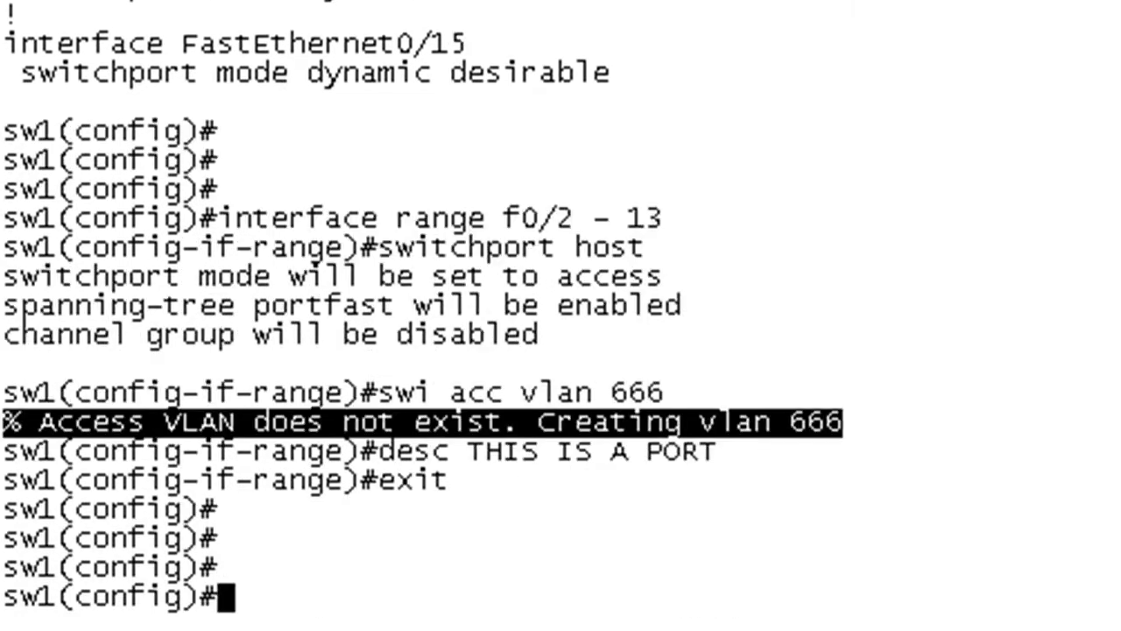
# Show the running configuration from interface 0/1 and page through the VLAN 666 port settings
pyautogui.write('do sh run | b')
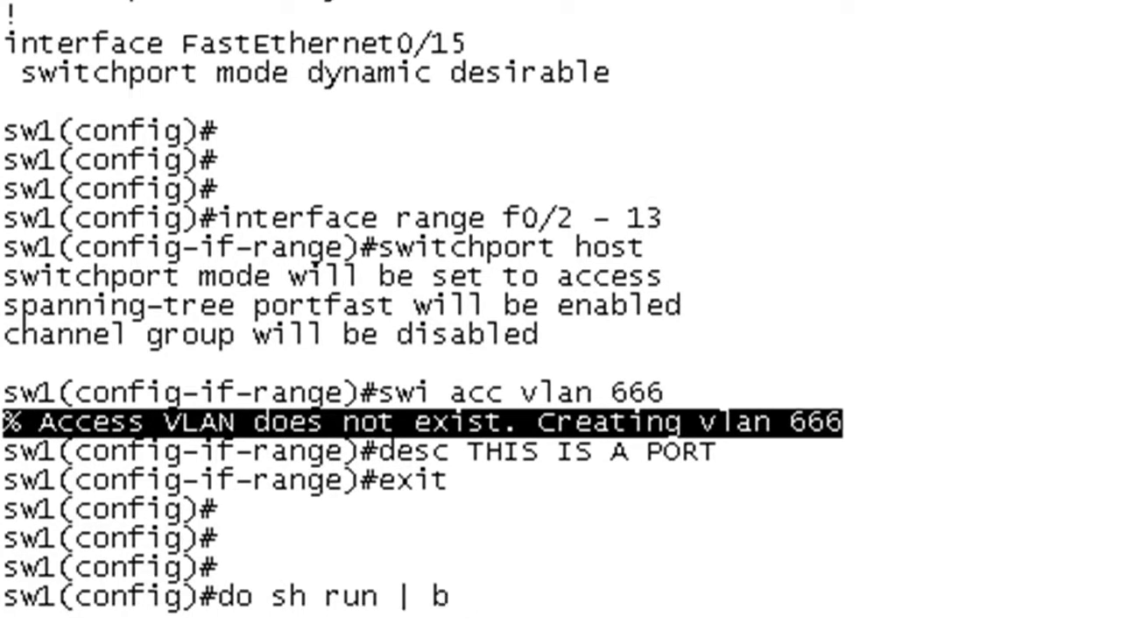
pyautogui.write('0/1')
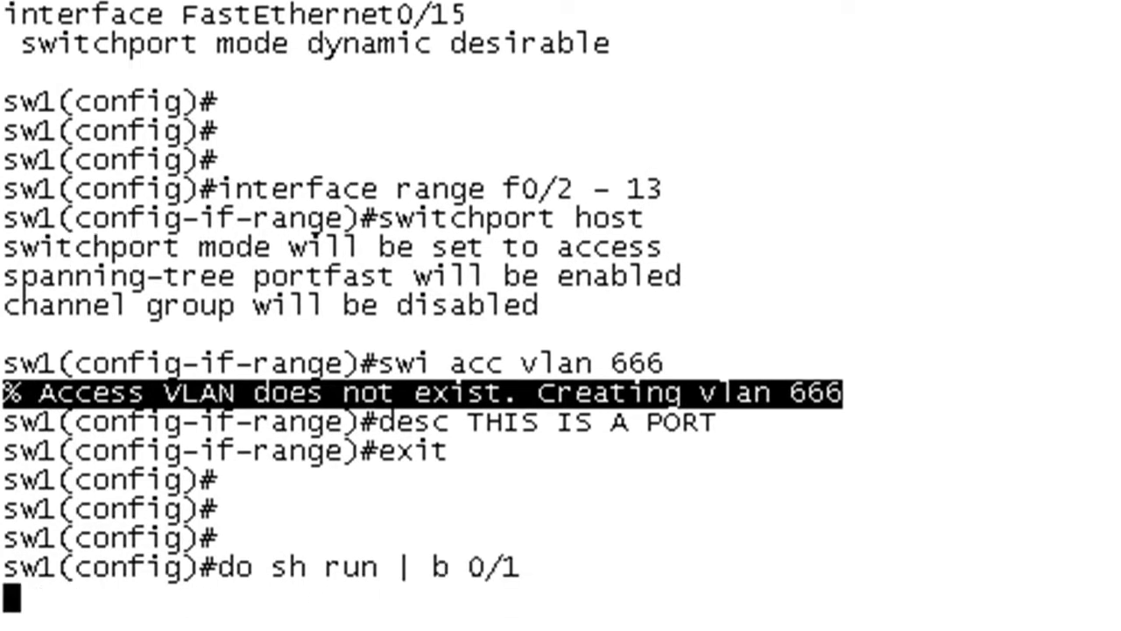
pyautogui.press('Enter')
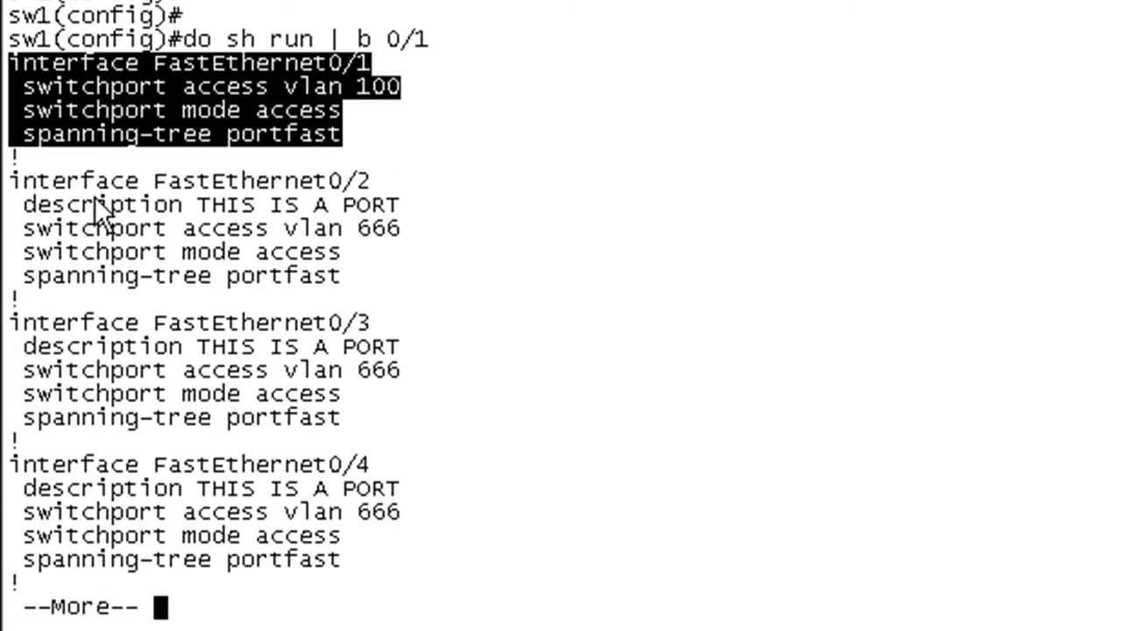
pyautogui.moveTo(88, 271)
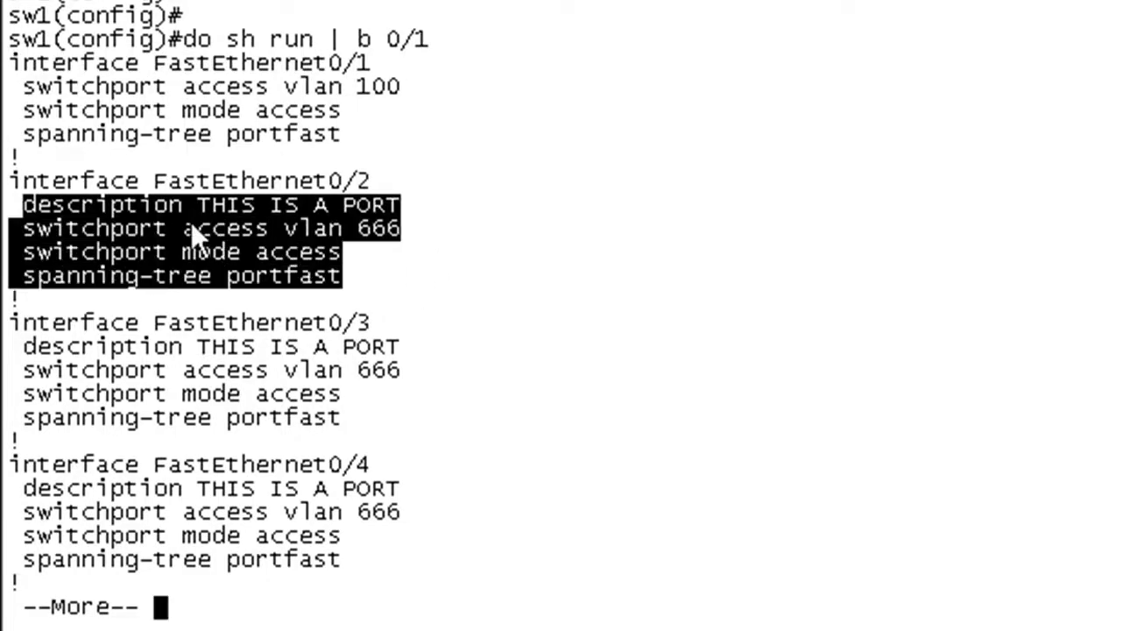
pyautogui.moveTo(385, 249)
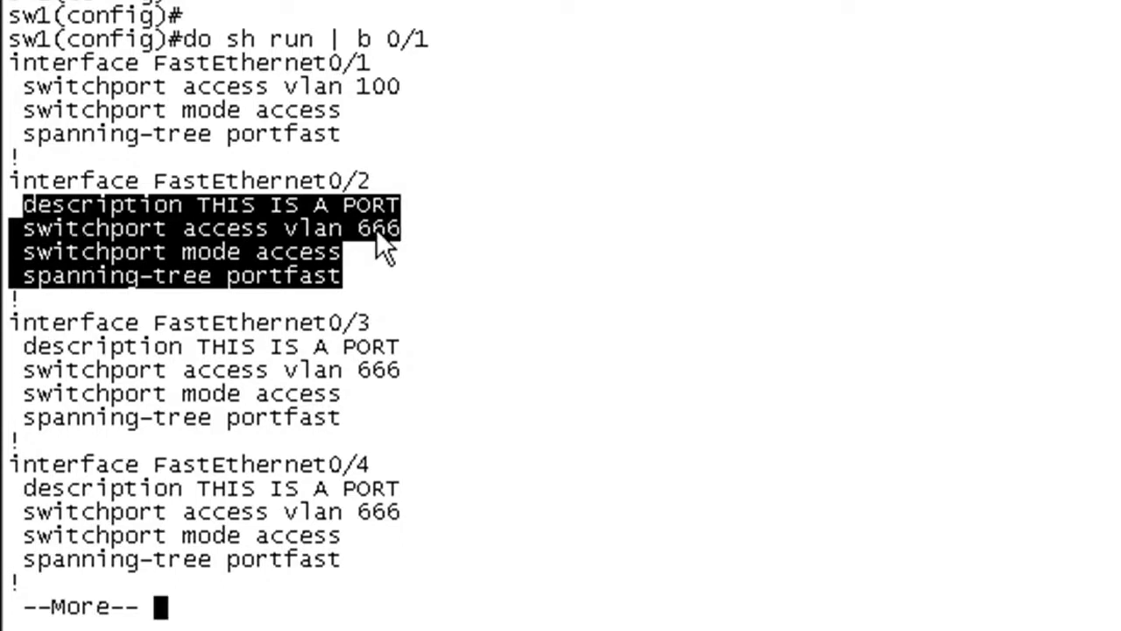
pyautogui.moveTo(184, 263)
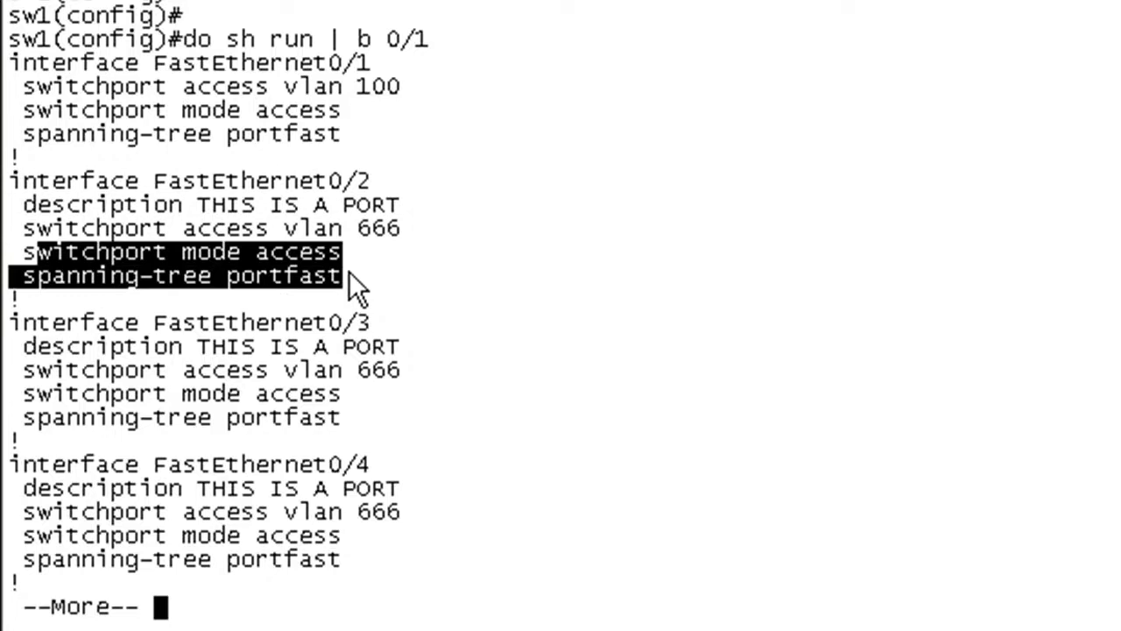
pyautogui.moveTo(407, 294)
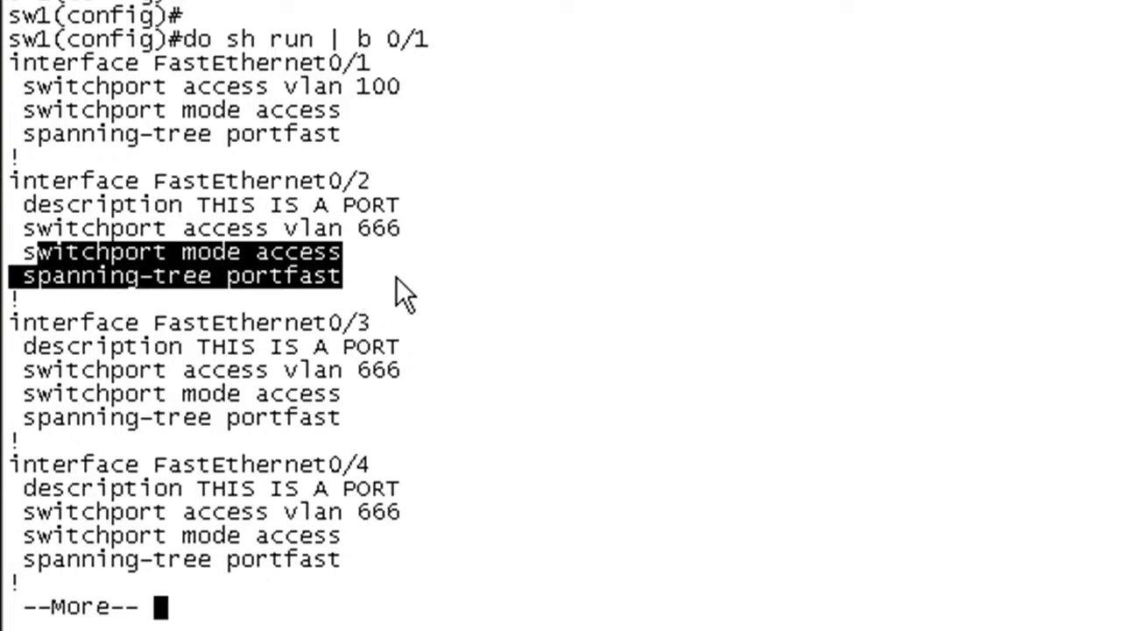
pyautogui.press('space')
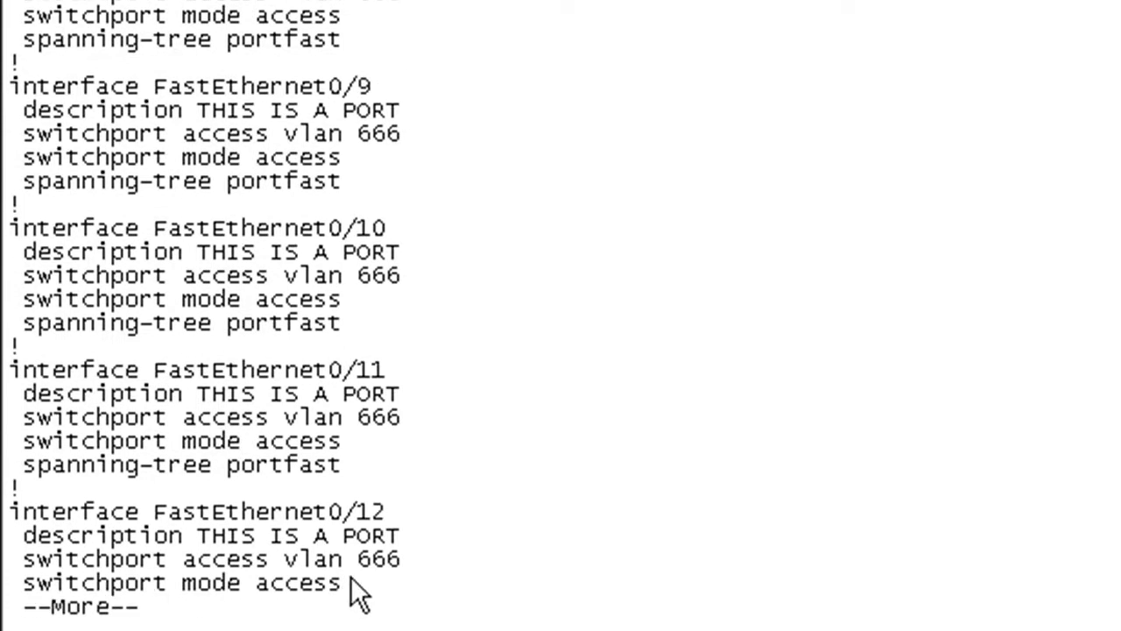
pyautogui.moveTo(442, 593)
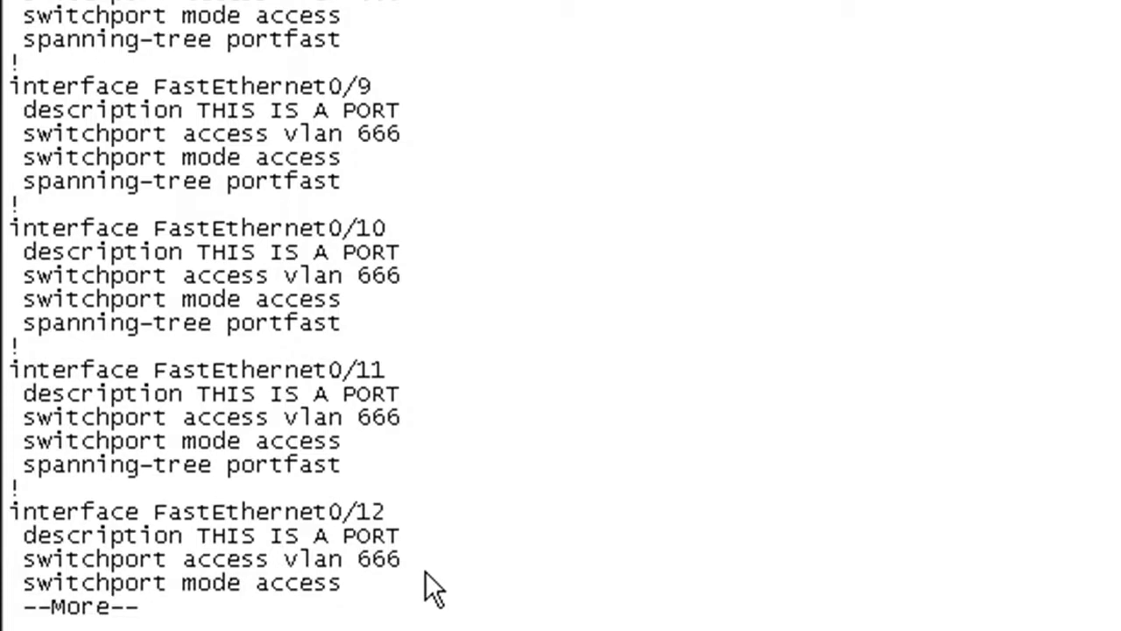
pyautogui.moveTo(687, 539)
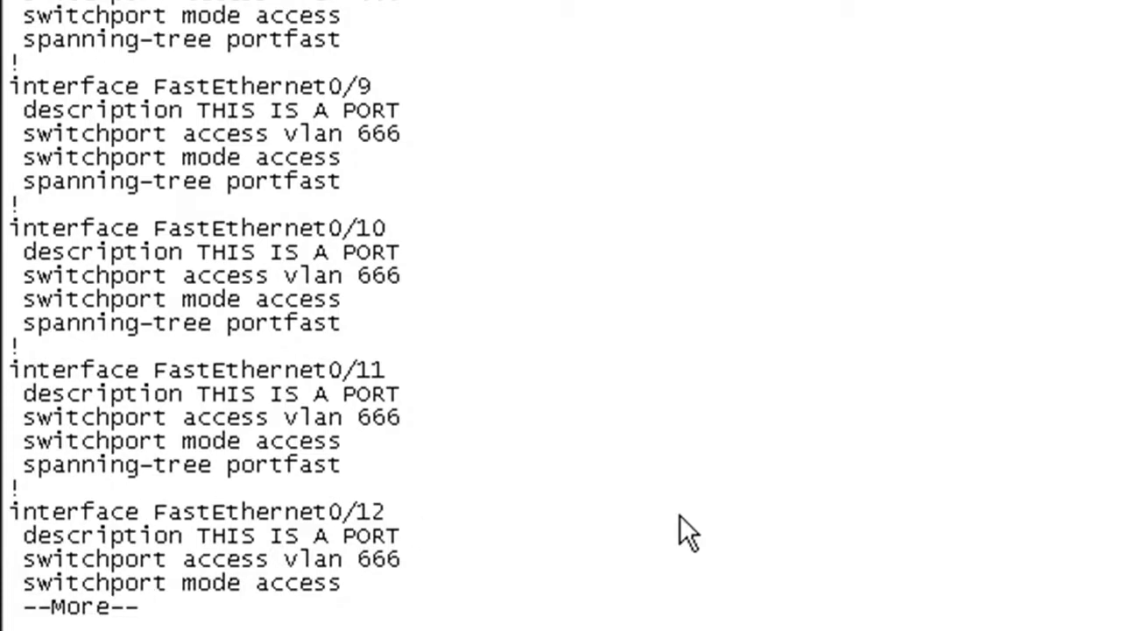
pyautogui.press('space')
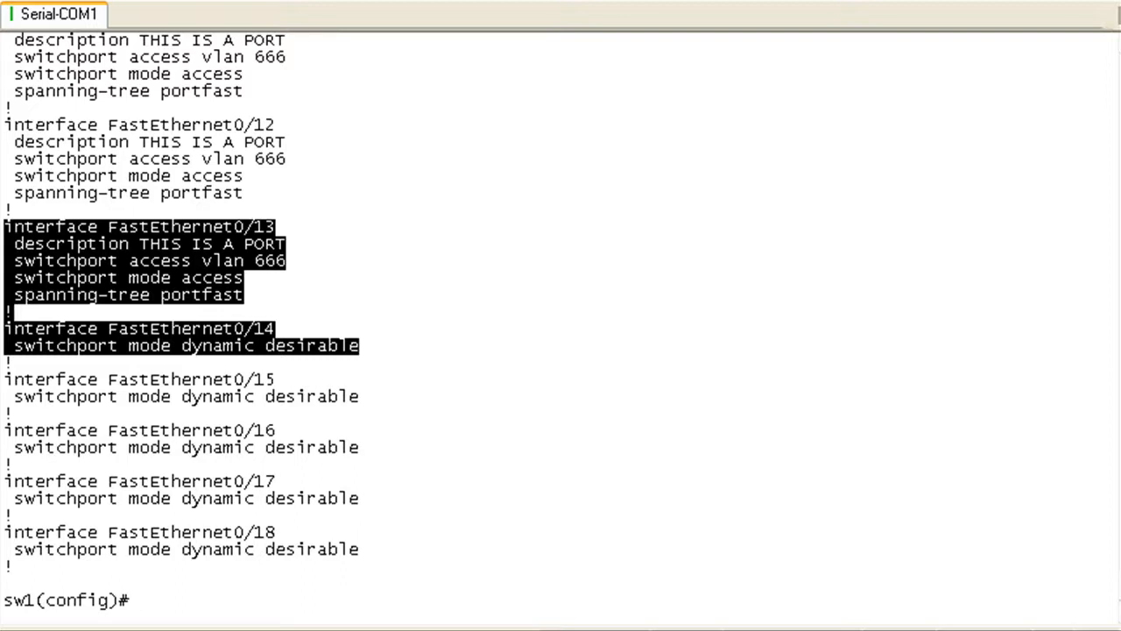
# Reset ports Fa0/2–13 to defaults with 'default interface range f0/2 - 13'
pyautogui.write('default interface')
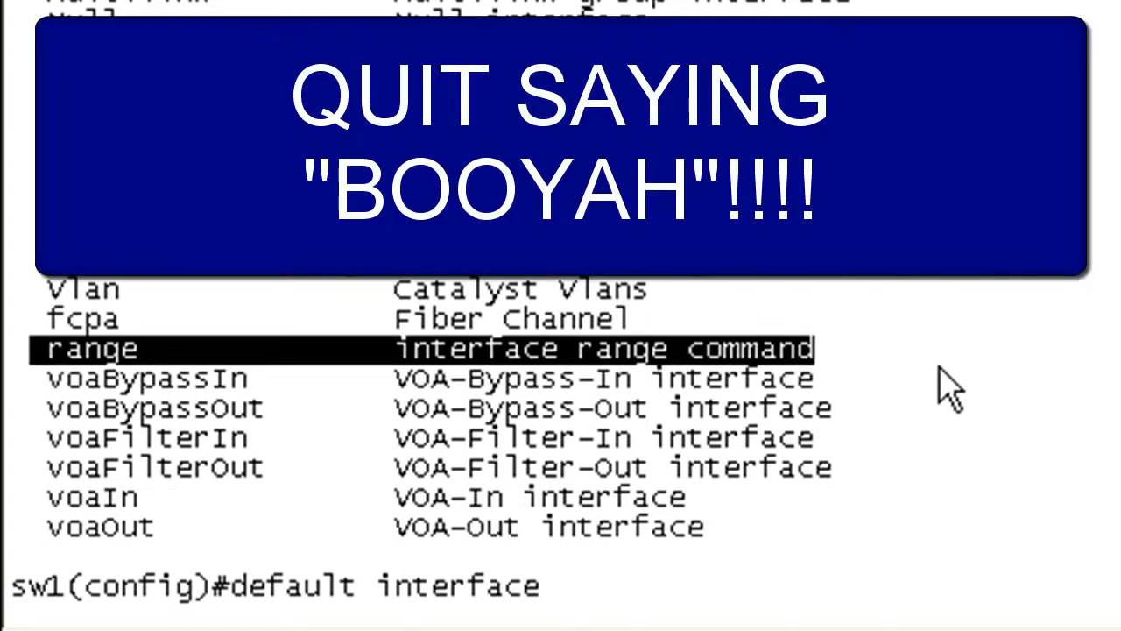
pyautogui.write('range')
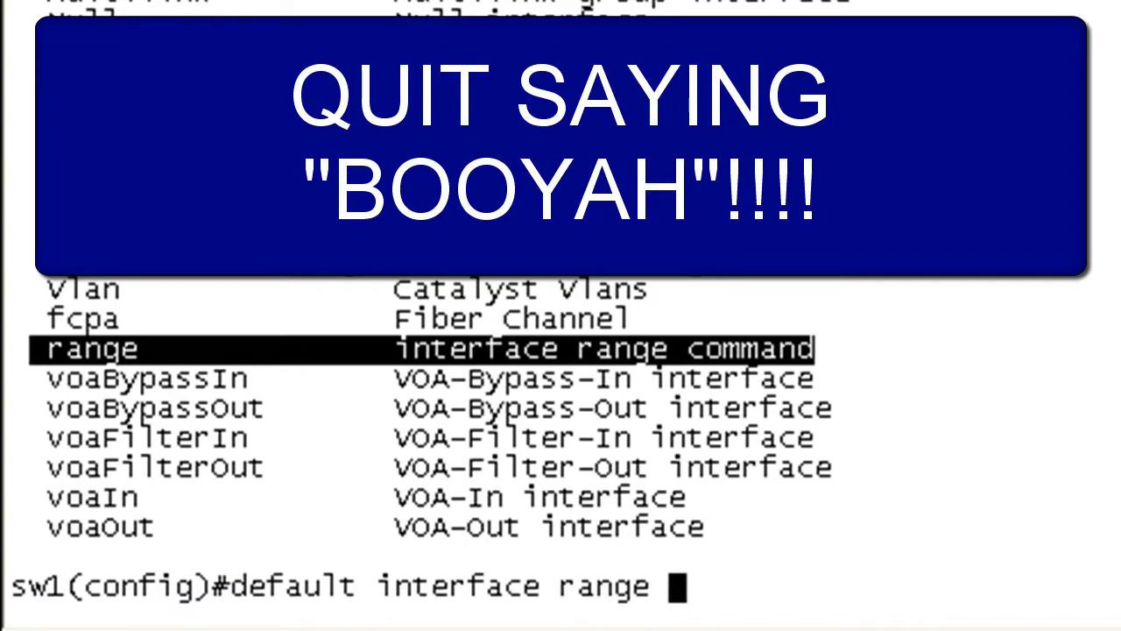
pyautogui.write('f0/2 -')
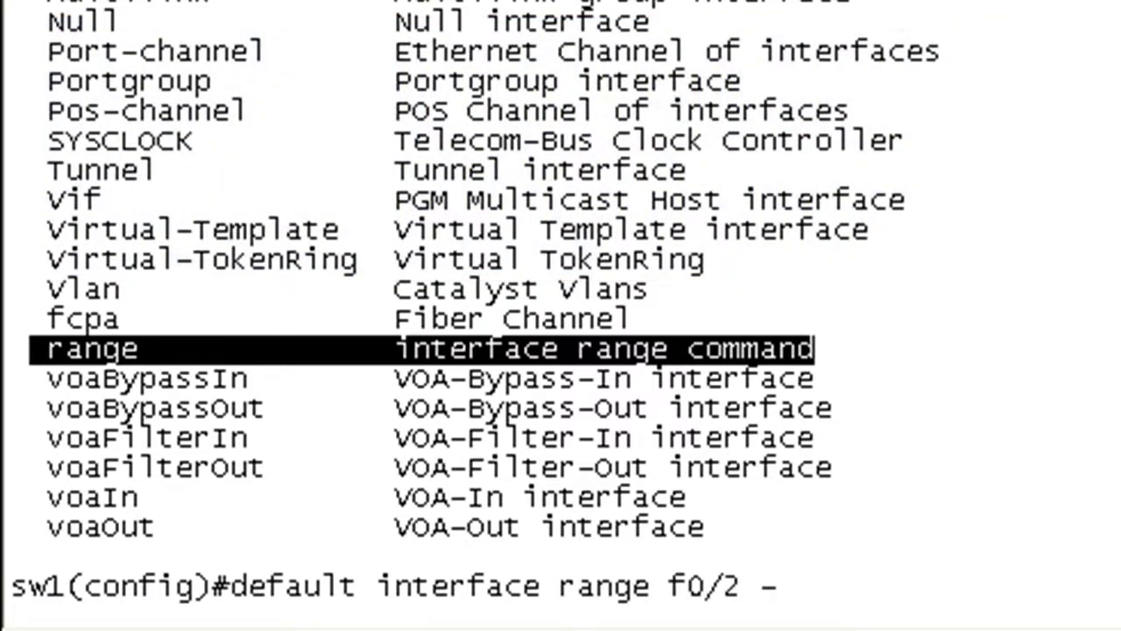
pyautogui.write('13')
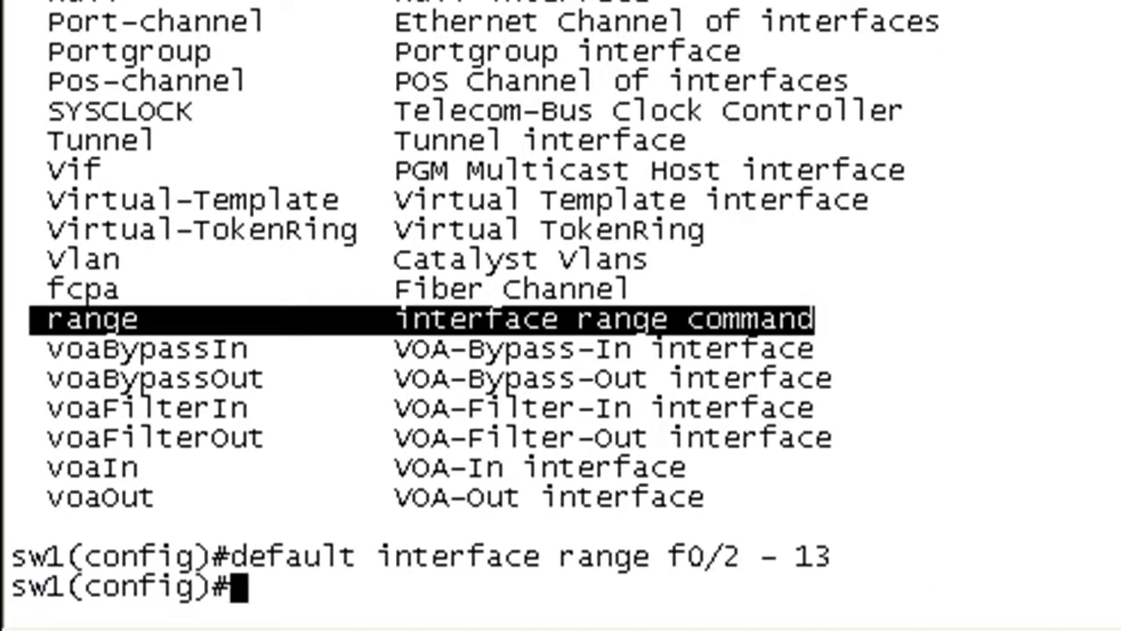
pyautogui.write('desc THIS IS A PORT')
pyautogui.write('do sh run | b 0/1')
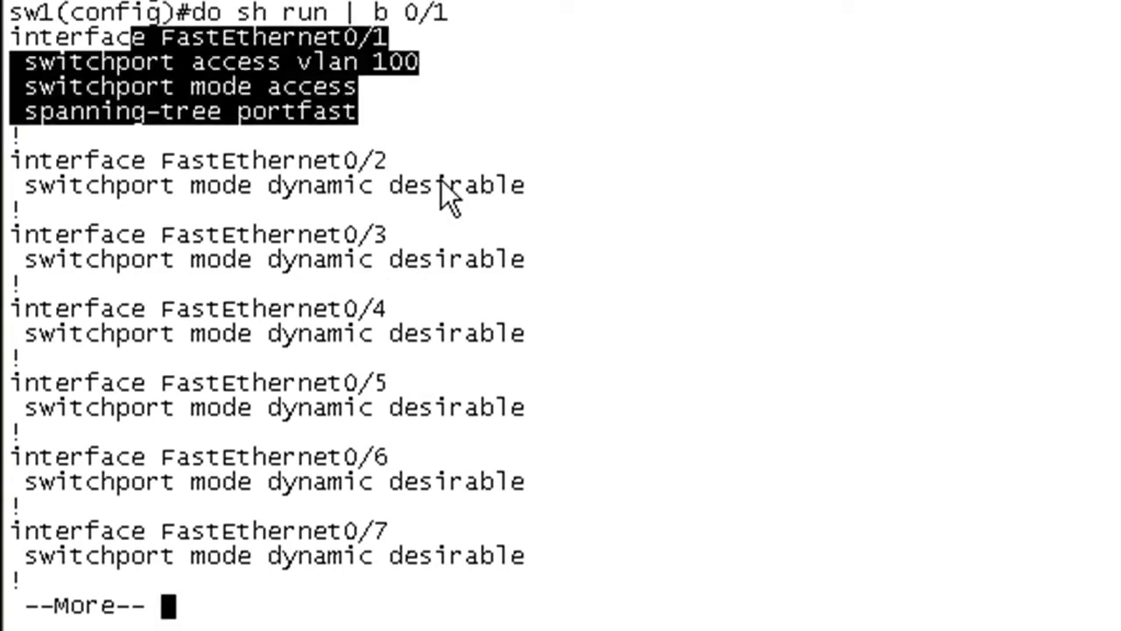
# Page through the running configuration showing the reset ports as dynamic desirable
pyautogui.press('space')
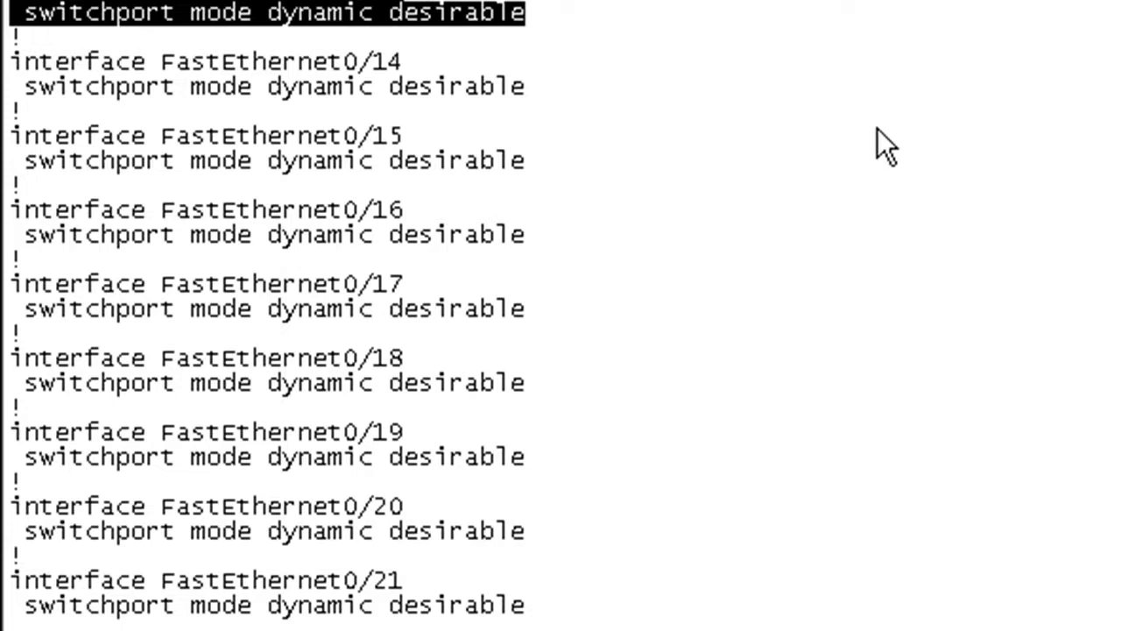
pyautogui.scroll(-3)
pyautogui.write('do s')
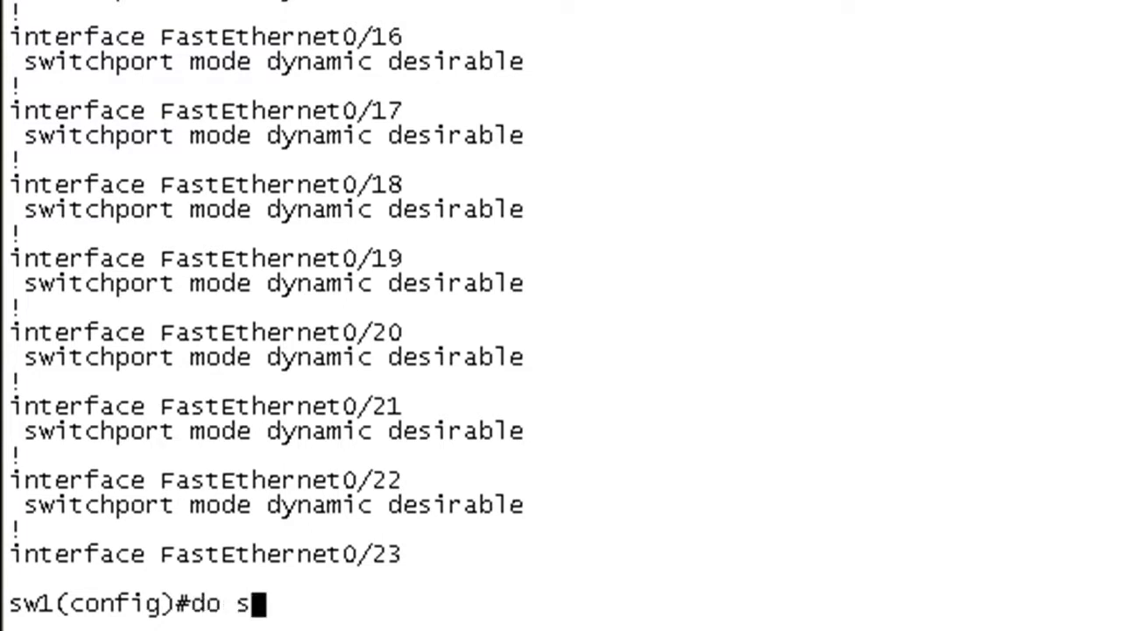
# Show the VLAN brief, remove VLAN 666 with 'default vlan 666', and start another running-config check
pyautogui.write('h vlan br')
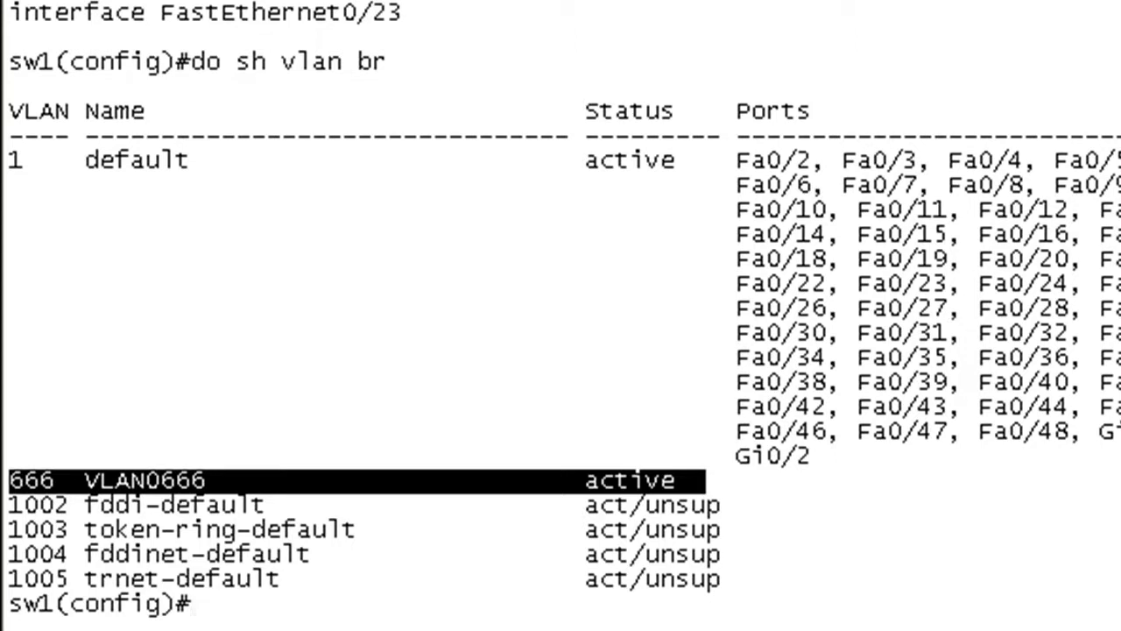
pyautogui.write('de')
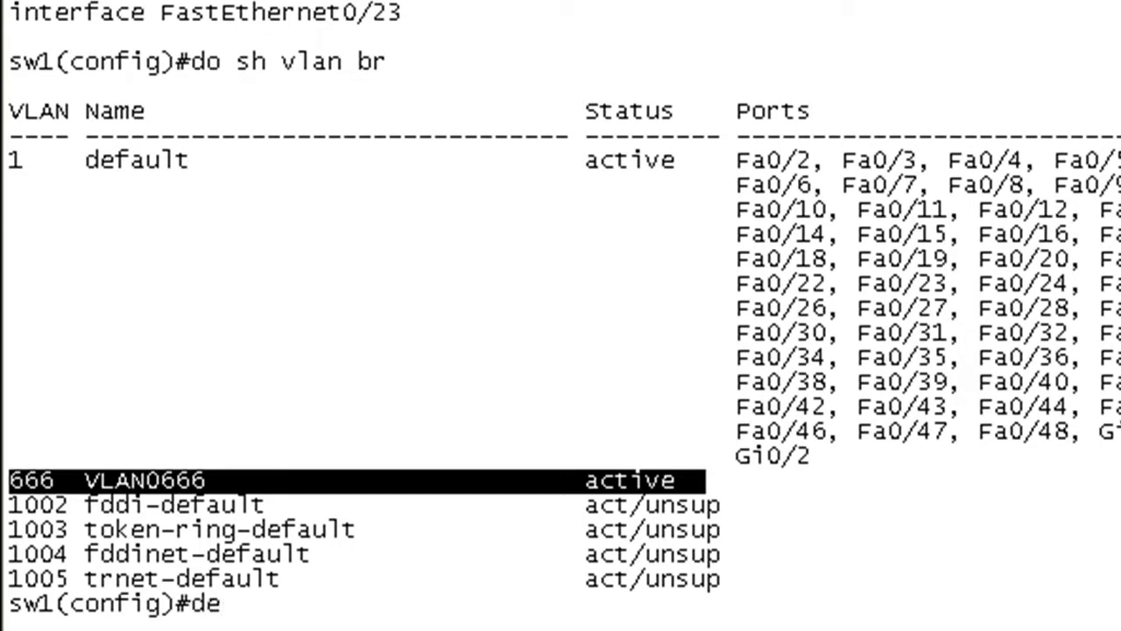
pyautogui.write('fault')
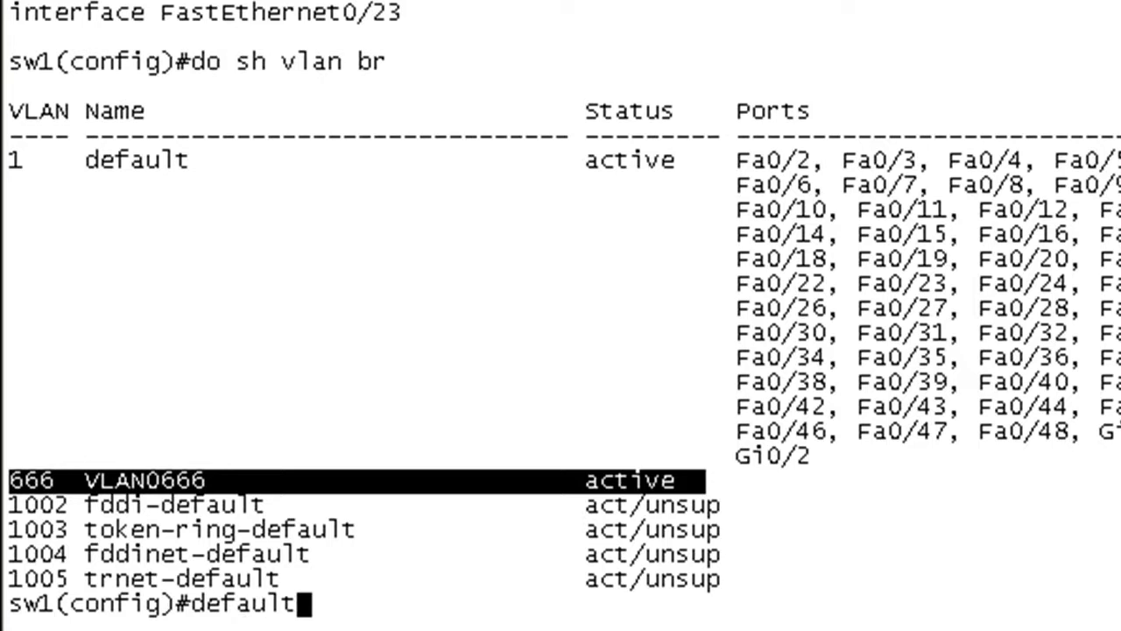
pyautogui.write('vlan 6666')
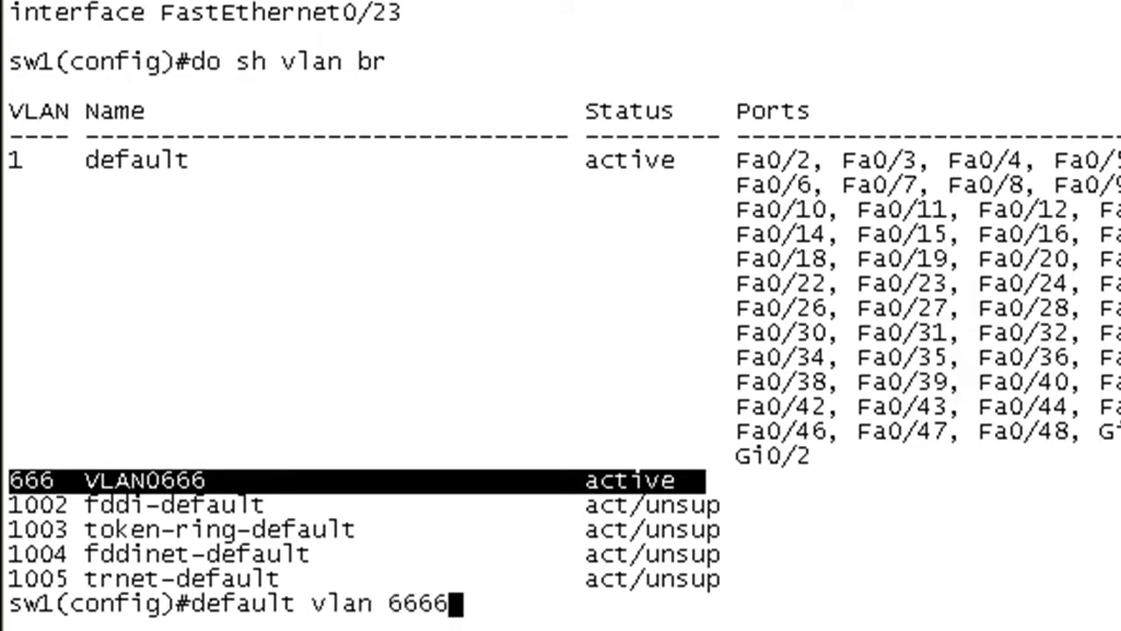
pyautogui.press('Enter')
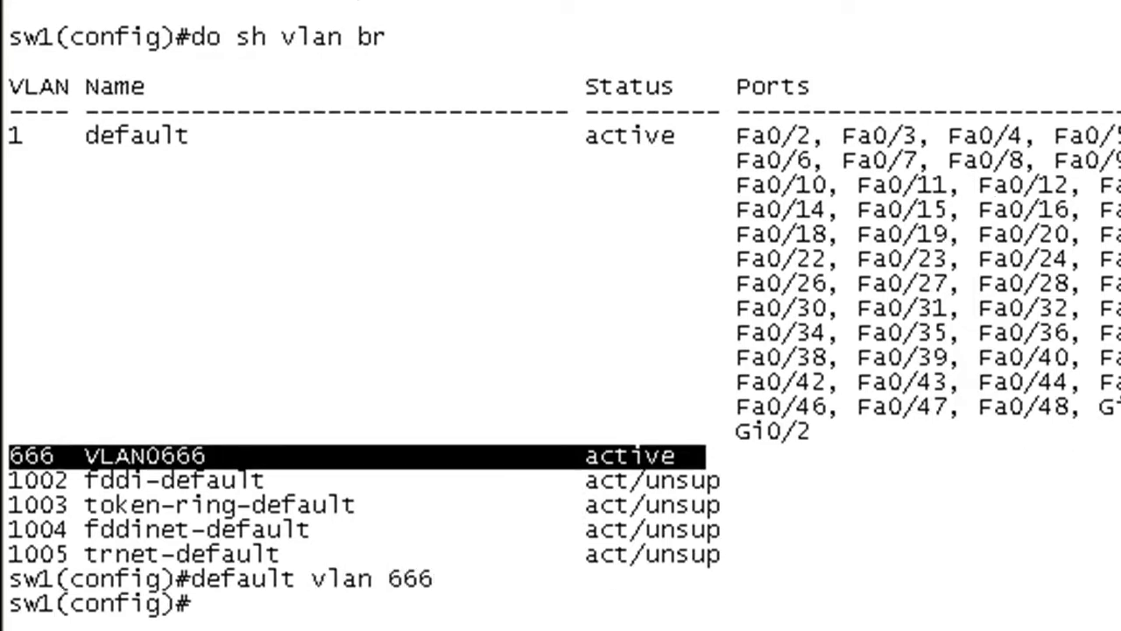
pyautogui.write('do sh run | b 0/1')
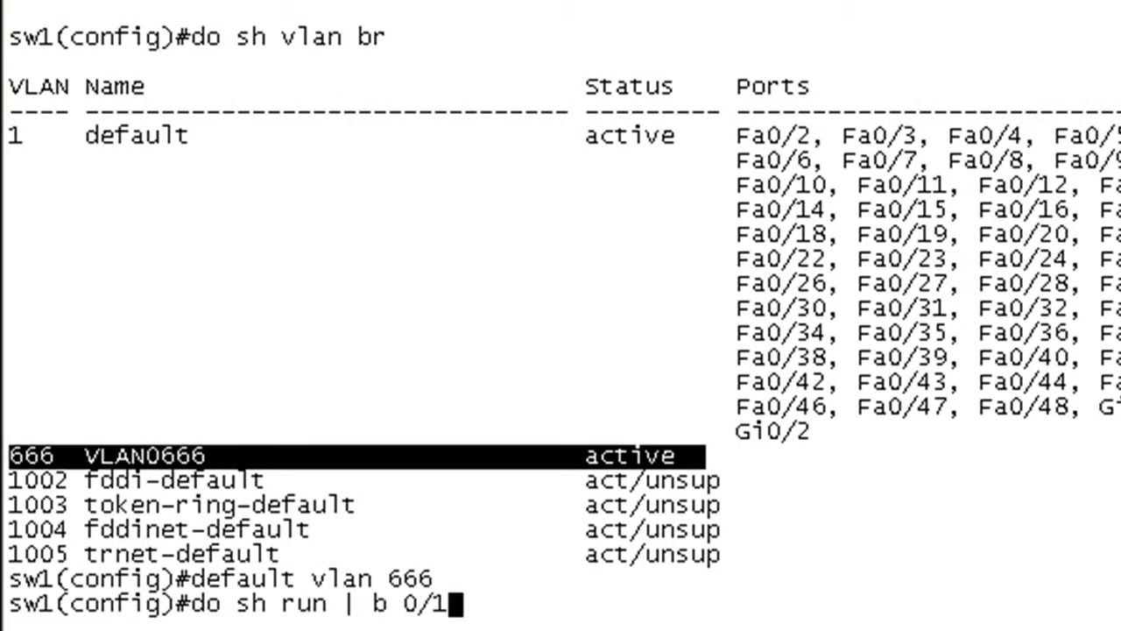